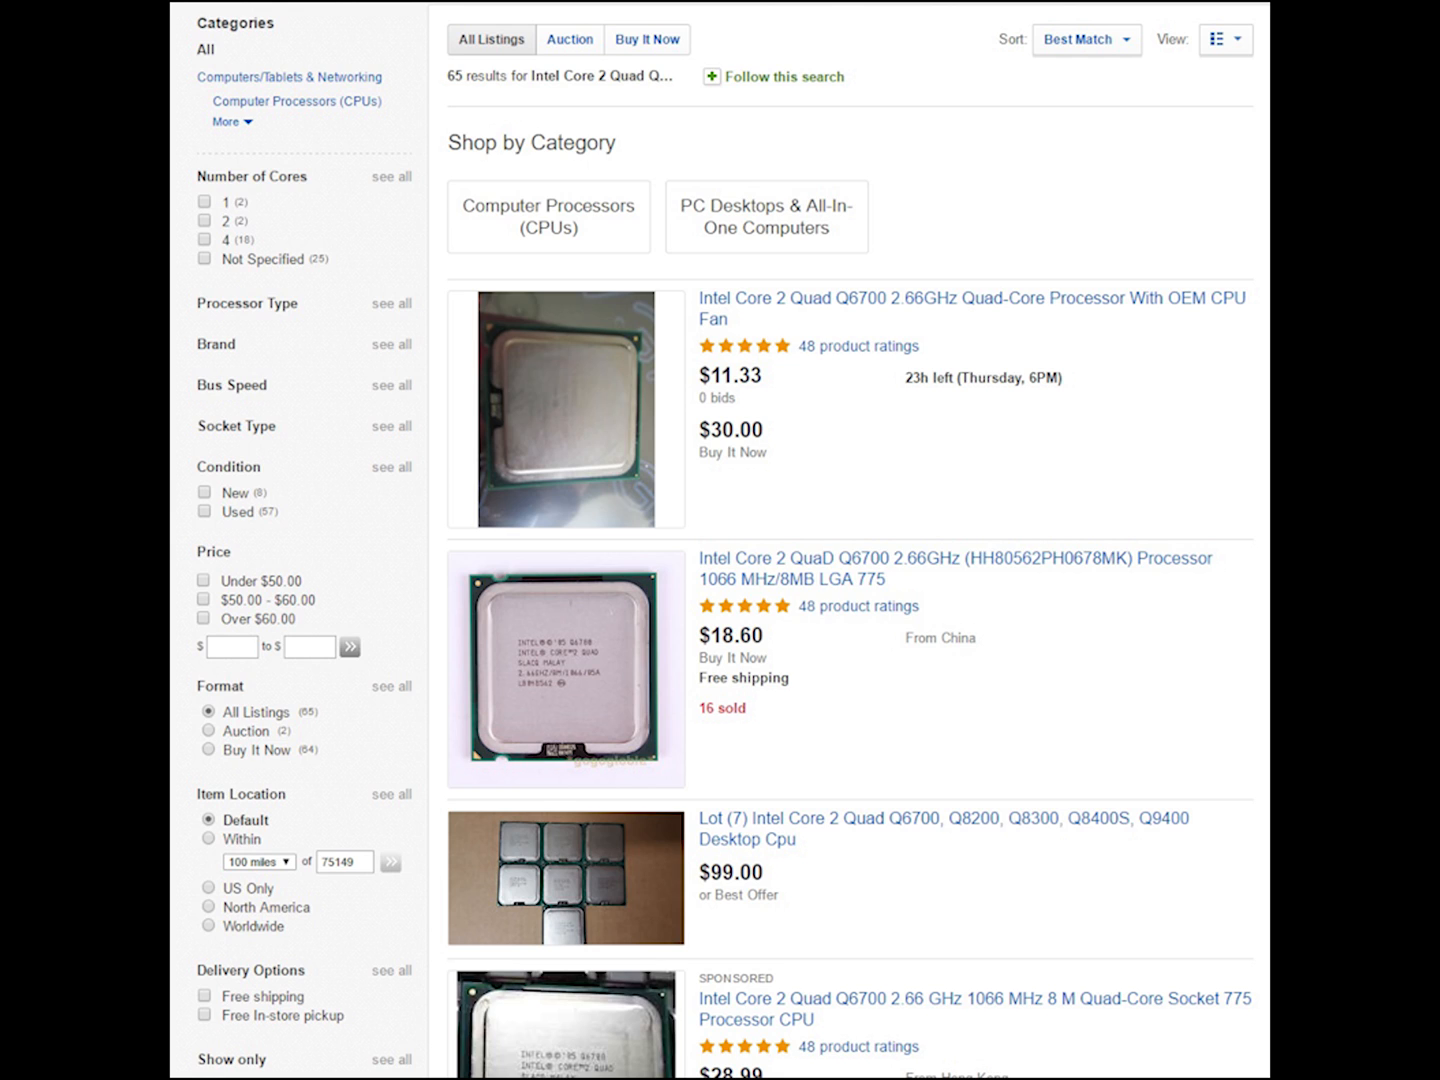
- Open the ST30SF Silverstone 300W Bronze SFX power supply listing from the search results
{"action": "left_click", "coordinate": [969, 309]}
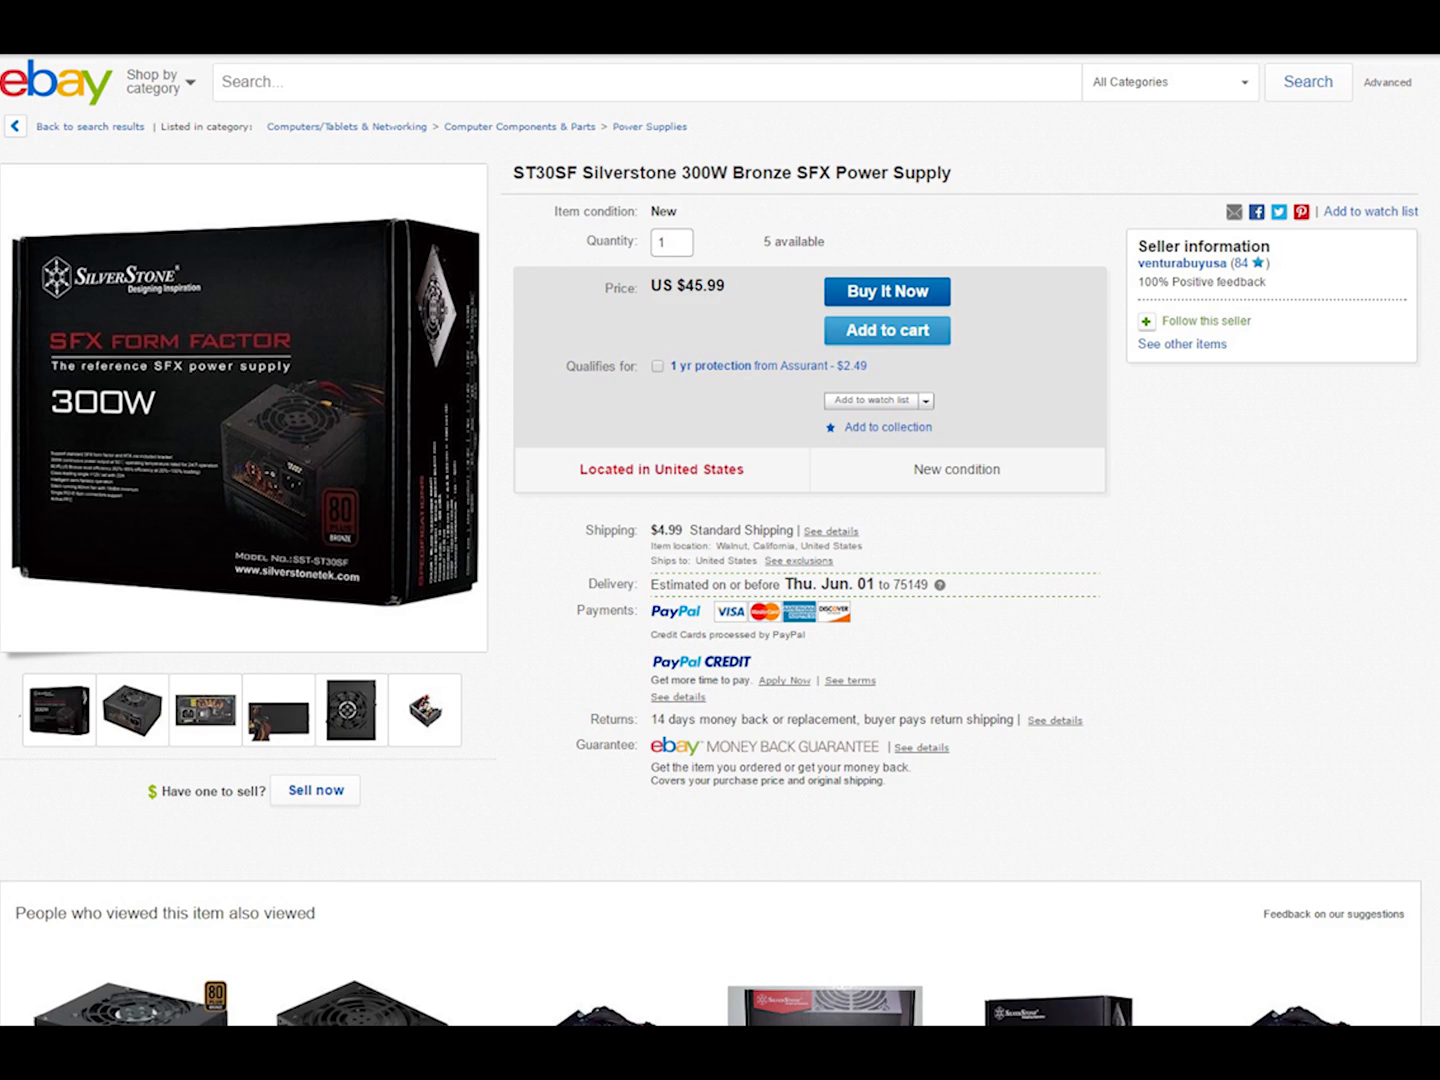